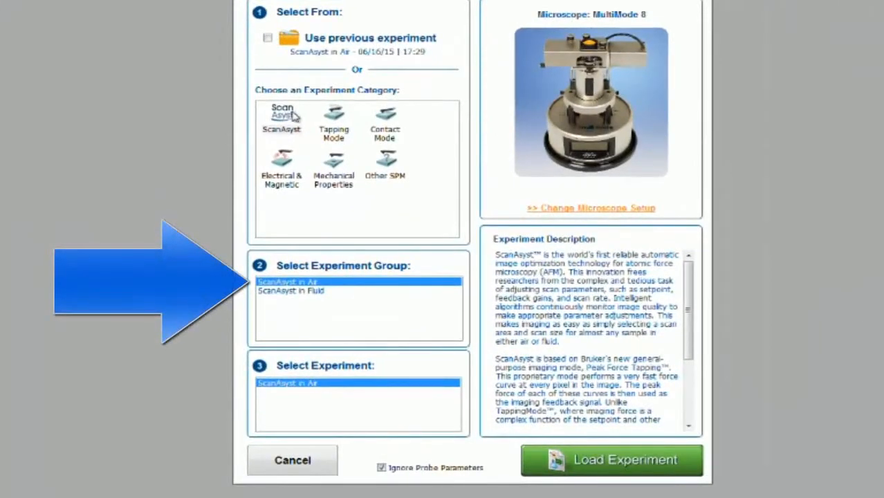
Choose the ScanAsyst category and load the ScanAsyst in Air experiment.
{"action": "left_click", "coordinate": [281, 117]}
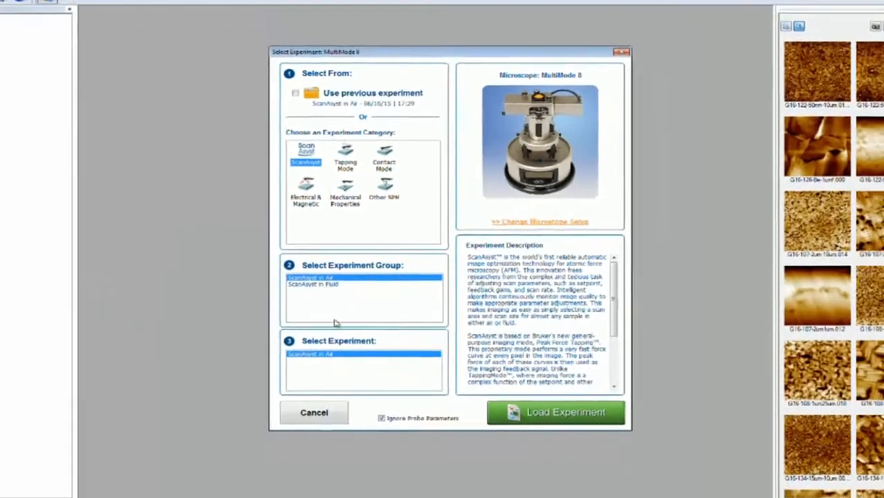
{"action": "left_click", "coordinate": [557, 412]}
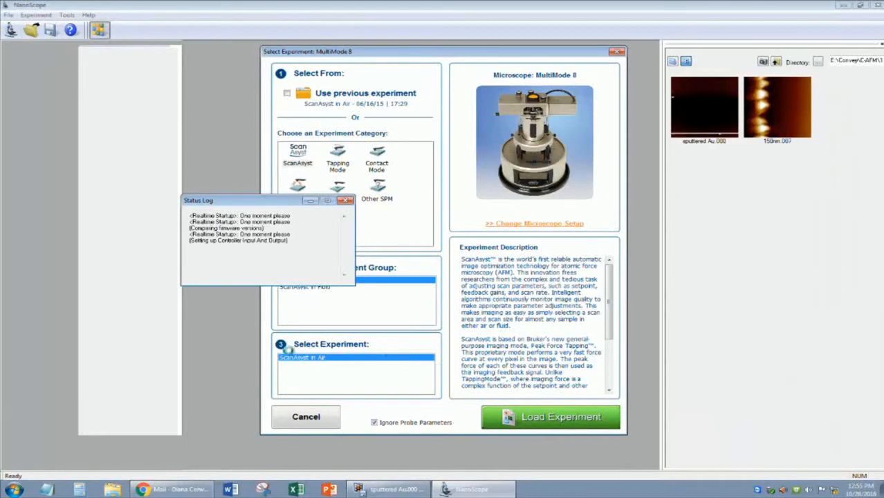
Go to the Setup workflow step and select the Tip Serial # entry for the recommended probe.
{"action": "left_click", "coordinate": [551, 417]}
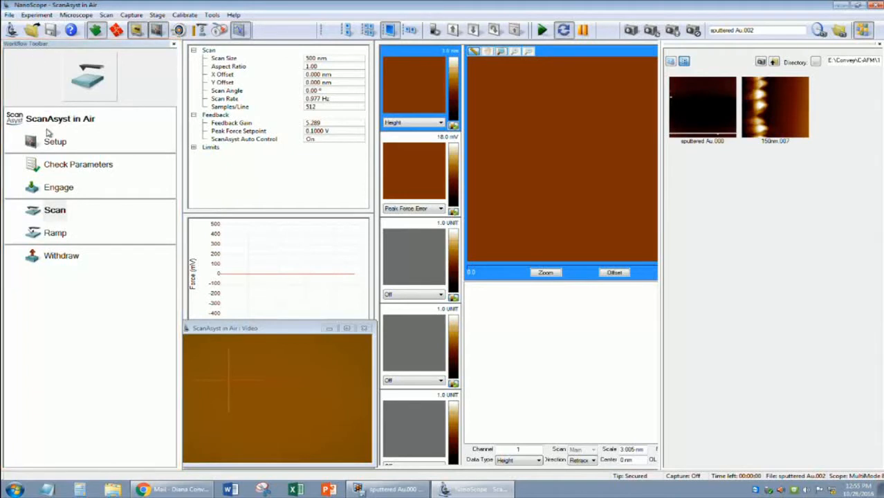
{"action": "left_click", "coordinate": [56, 141]}
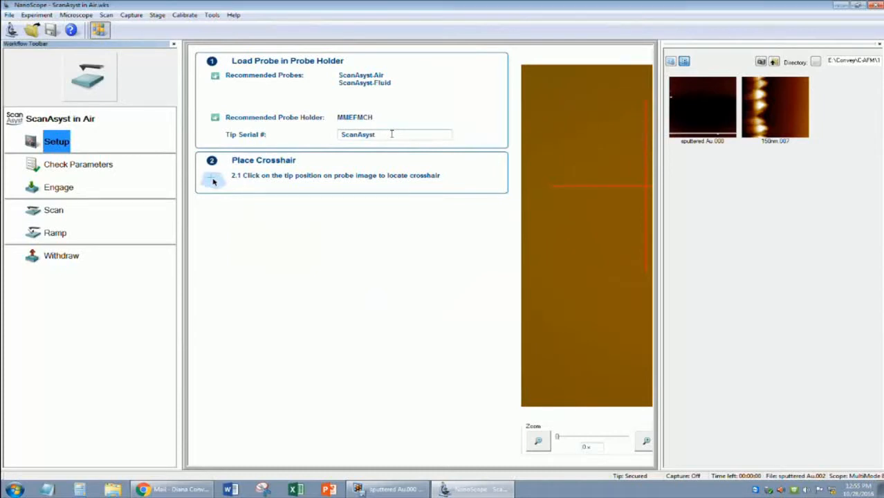
{"action": "double_click", "coordinate": [357, 134]}
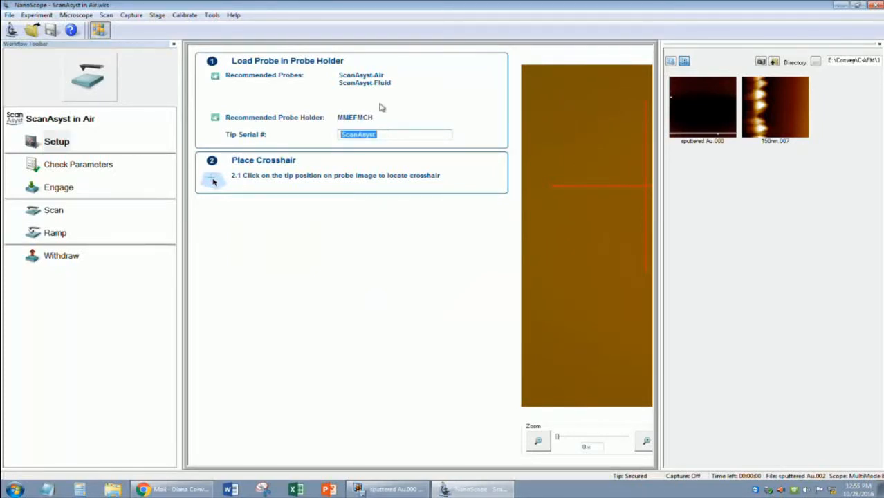
{"action": "left_click", "coordinate": [395, 135]}
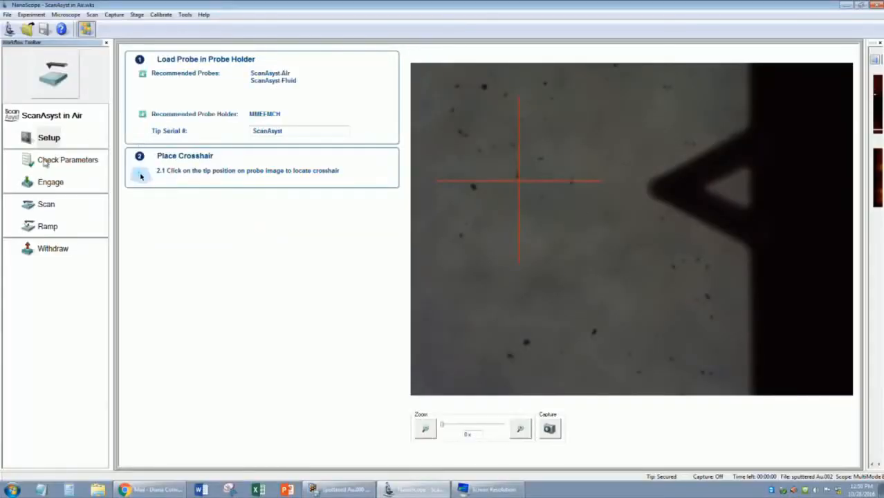
Move on to the Check Parameters workflow step listing the scan settings.
{"action": "left_click", "coordinate": [67, 160]}
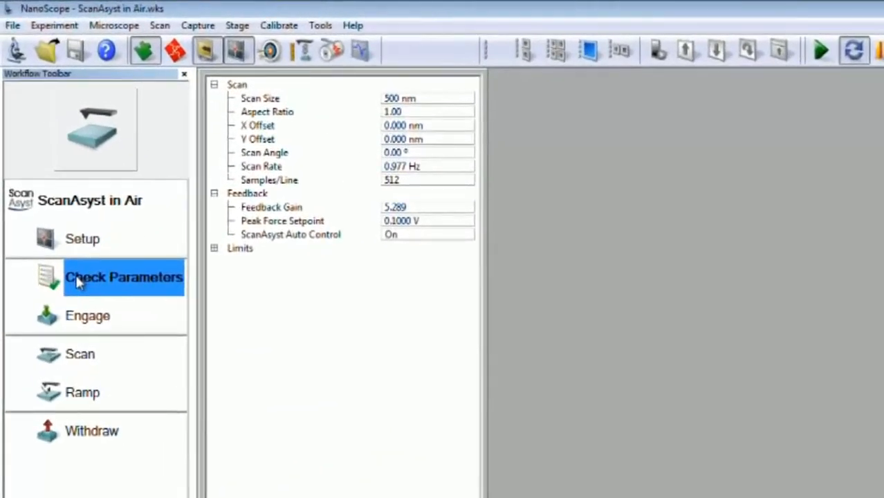
Set Scan Size to 5 µm and Samples/Line to 384.
{"action": "left_click", "coordinate": [426, 97]}
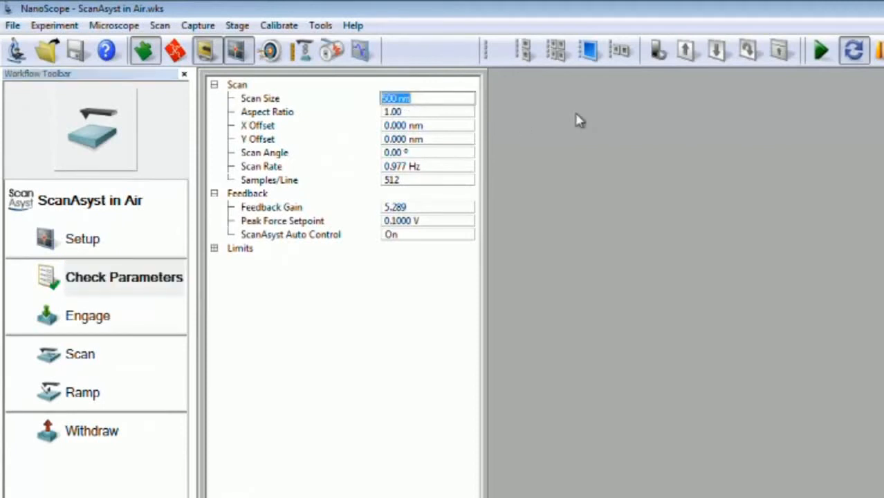
{"action": "type", "text": "5"}
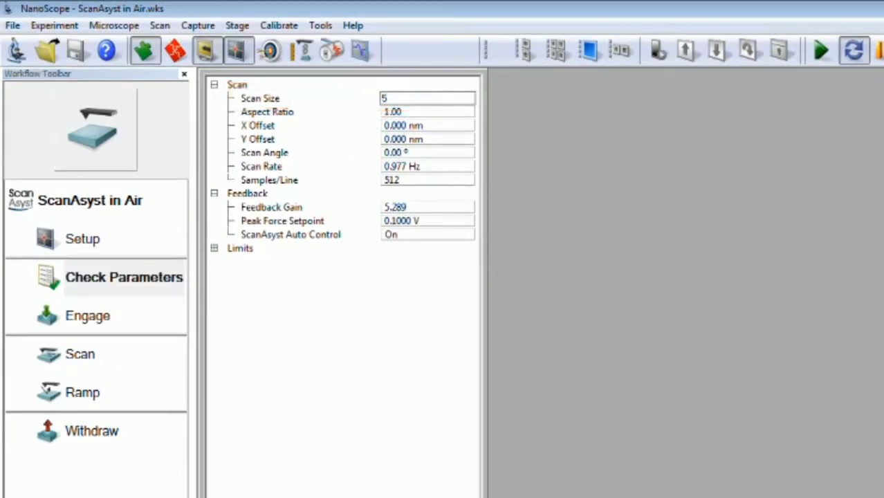
{"action": "type", "text": "u"}
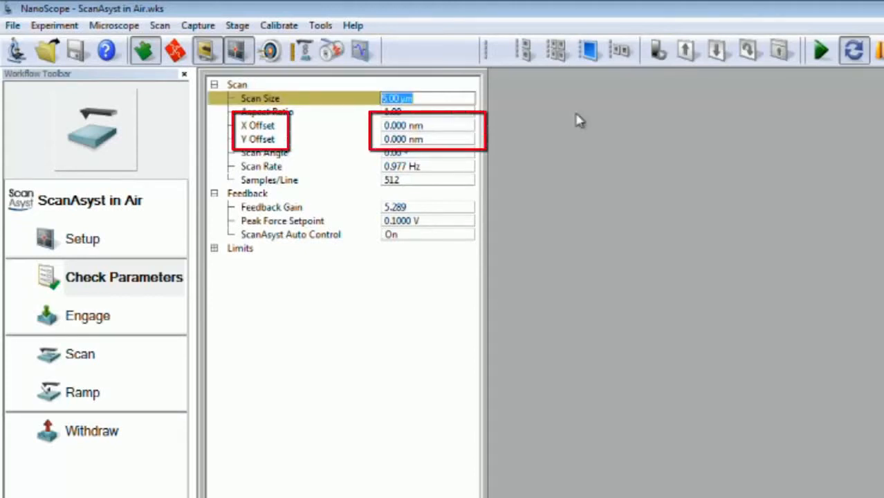
{"action": "mouse_move", "coordinate": [597, 122]}
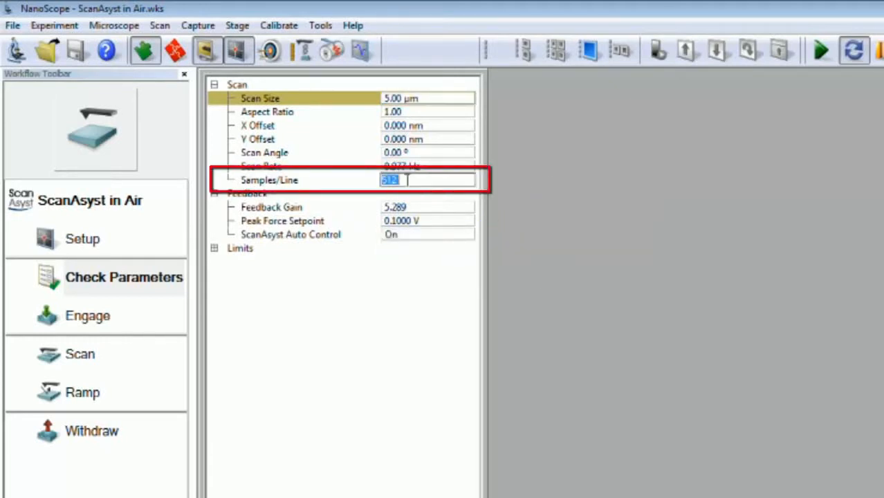
{"action": "type", "text": "384"}
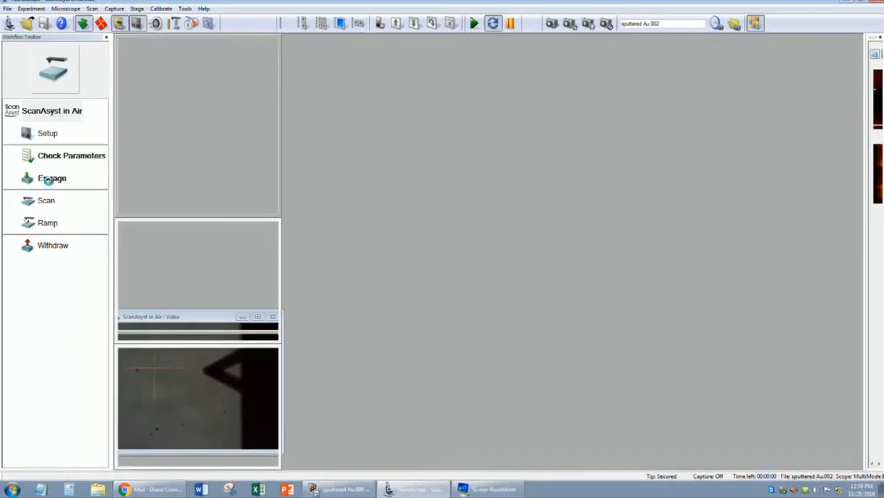
Engage the tip to start scanning and begin zooming into a smaller scan area.
{"action": "left_click", "coordinate": [51, 177]}
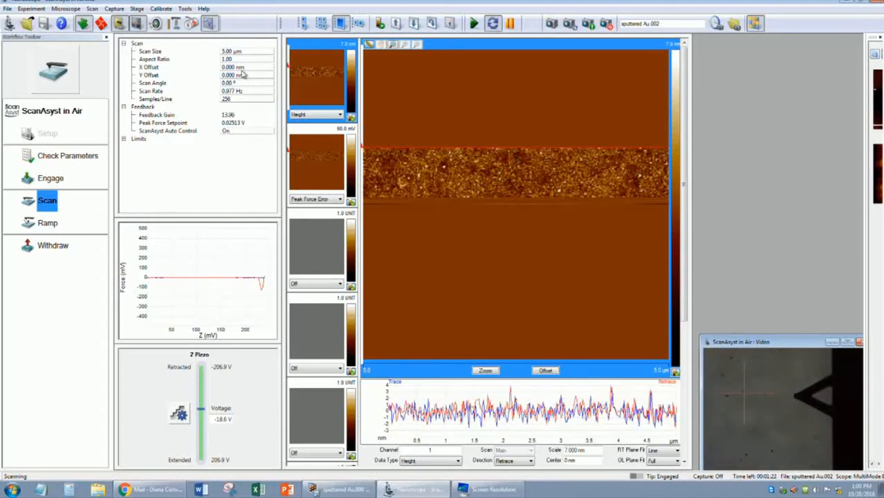
{"action": "left_click", "coordinate": [232, 66]}
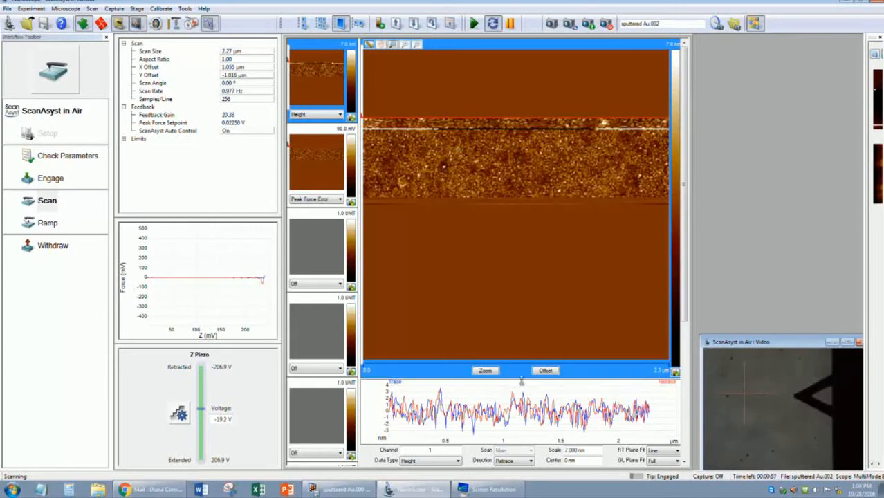
{"action": "mouse_move", "coordinate": [545, 371]}
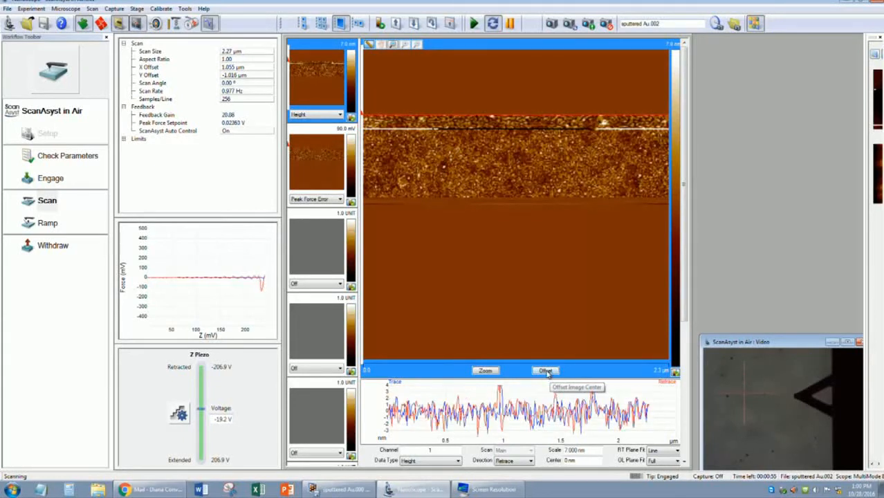
Recenter the scan offset on the chosen 2 µm area.
{"action": "left_click", "coordinate": [545, 371]}
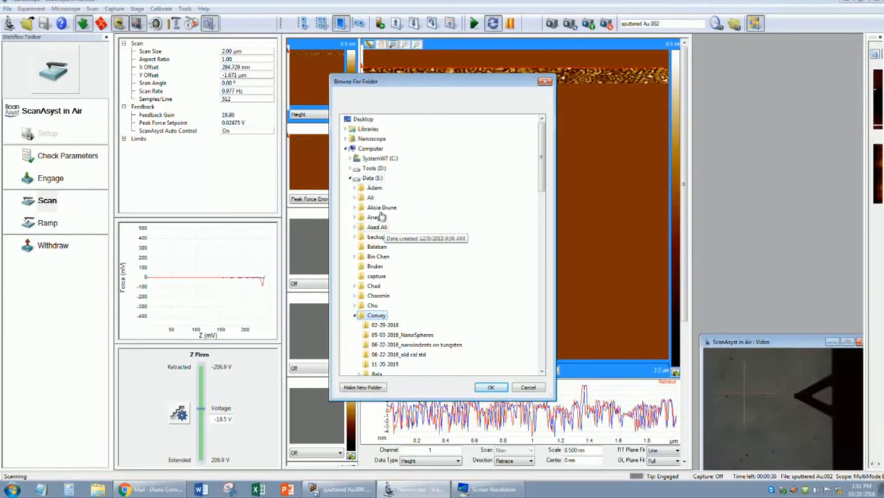
Select the target folder in Browse For Folder and confirm it for captures.
{"action": "left_click", "coordinate": [363, 387]}
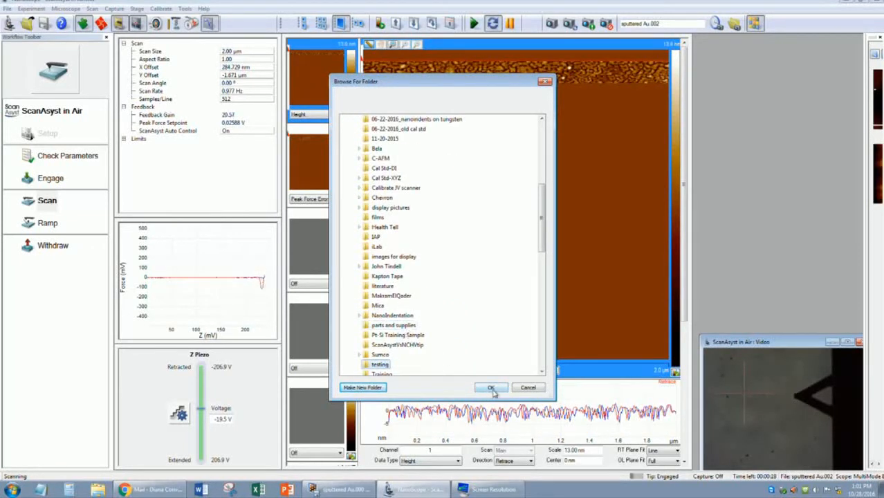
{"action": "left_click", "coordinate": [492, 387]}
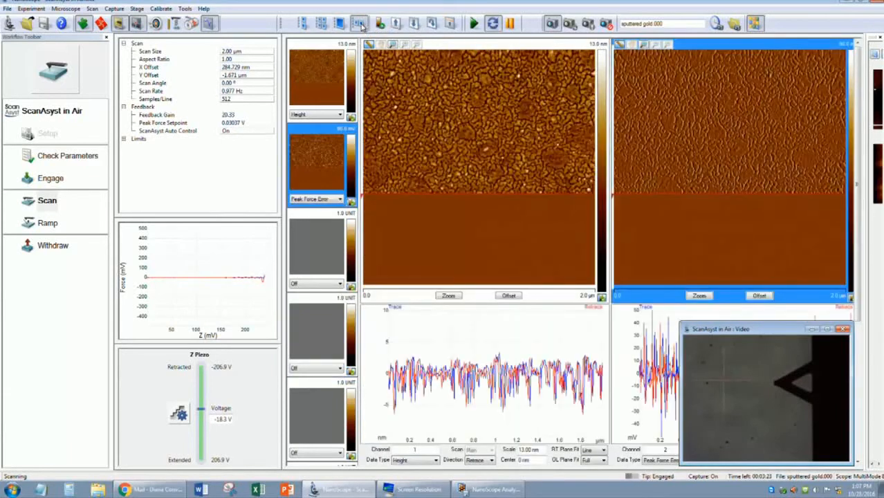
Dismiss the second image view, leaving the captured height image open in Analysis.
{"action": "left_click", "coordinate": [429, 461]}
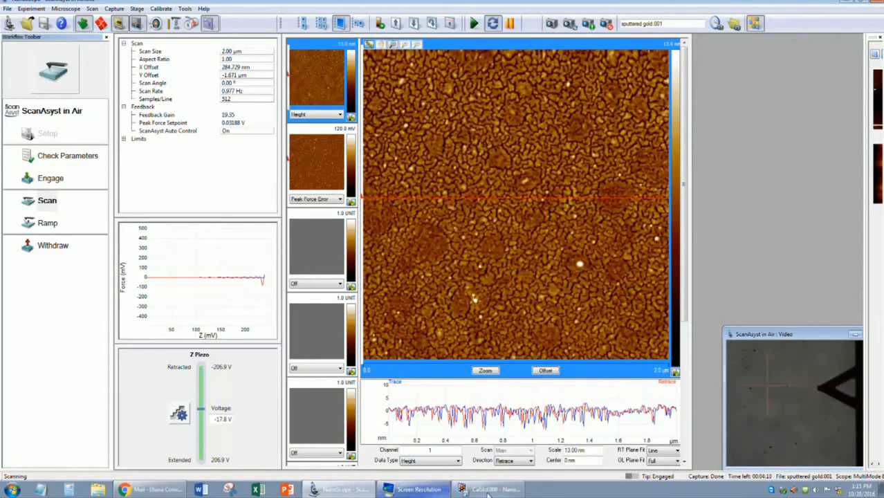
{"action": "left_click", "coordinate": [487, 490]}
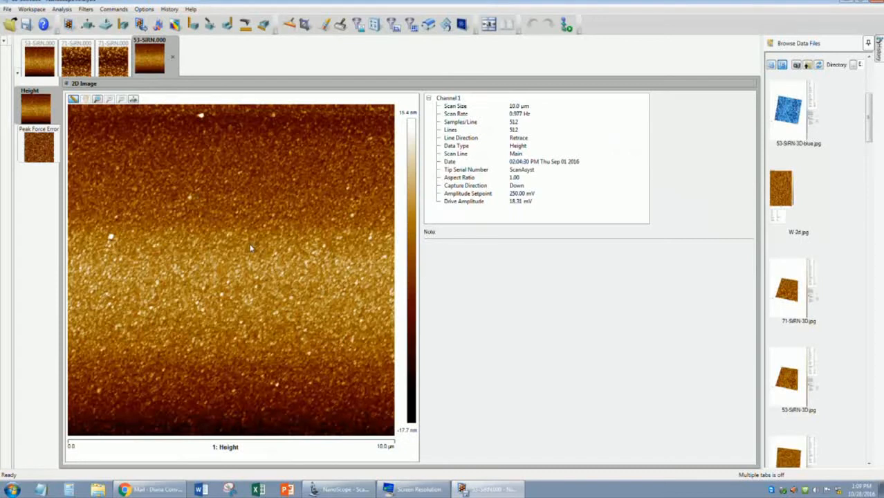
{"action": "mouse_move", "coordinate": [367, 131]}
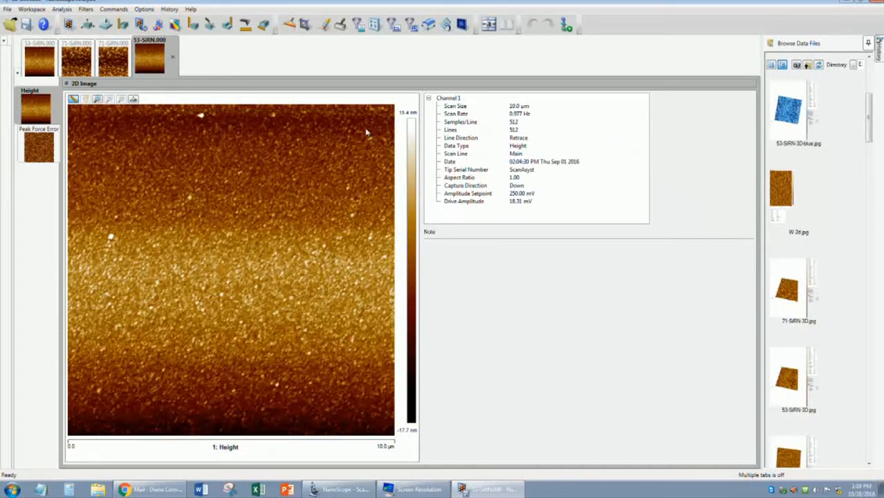
Flatten the 10 µm height image to remove its background tilt.
{"action": "left_click", "coordinate": [353, 22]}
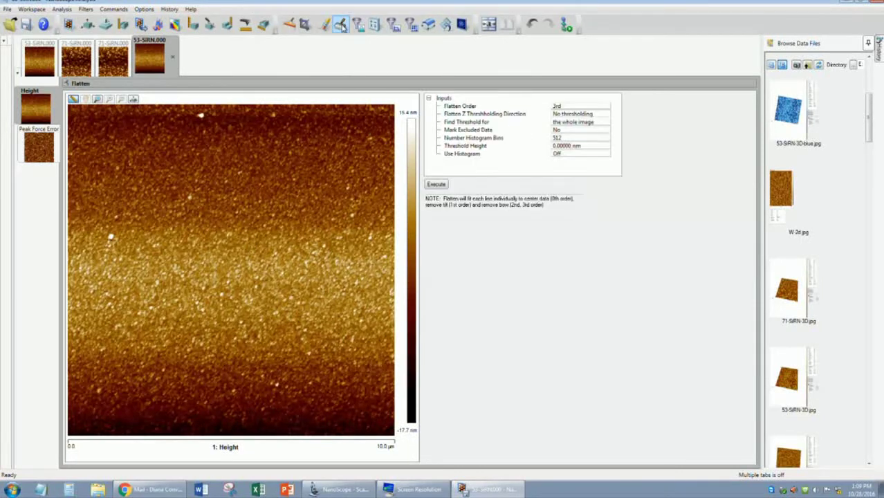
{"action": "left_click", "coordinate": [607, 105]}
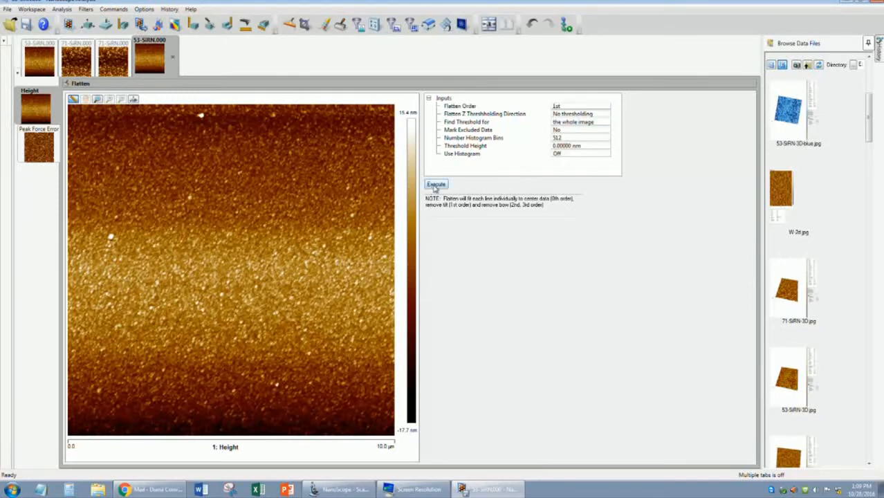
{"action": "left_click", "coordinate": [435, 184]}
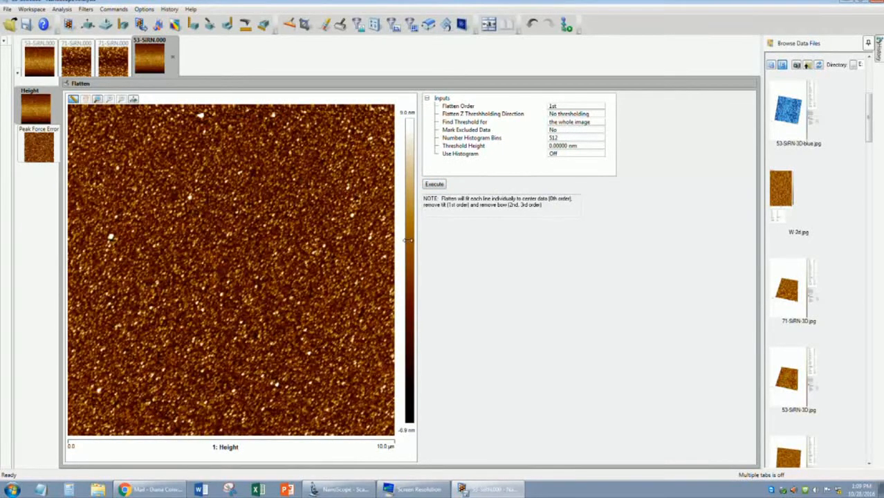
Bring up the Color Scale settings from the image's right-click menu.
{"action": "right_click", "coordinate": [407, 241]}
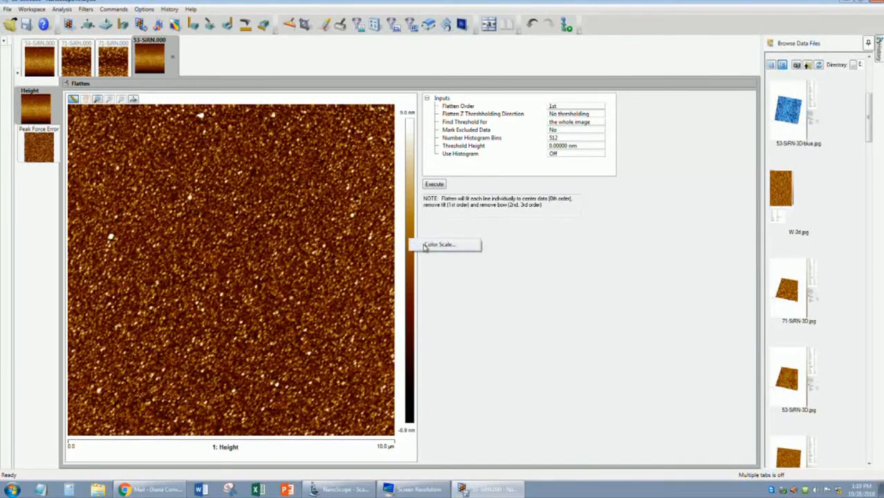
{"action": "left_click", "coordinate": [438, 244]}
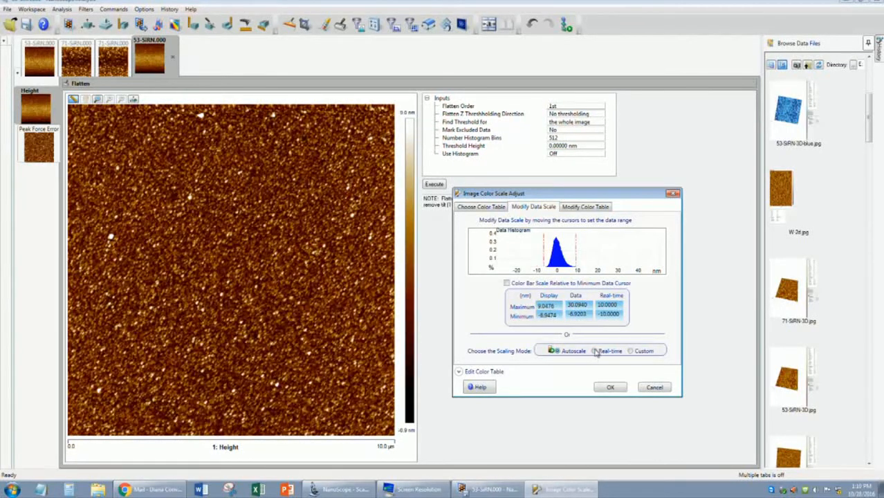
Set Custom height scaling, preview pink-purple and blue-green tables, then return to brown.
{"action": "left_click", "coordinate": [592, 351]}
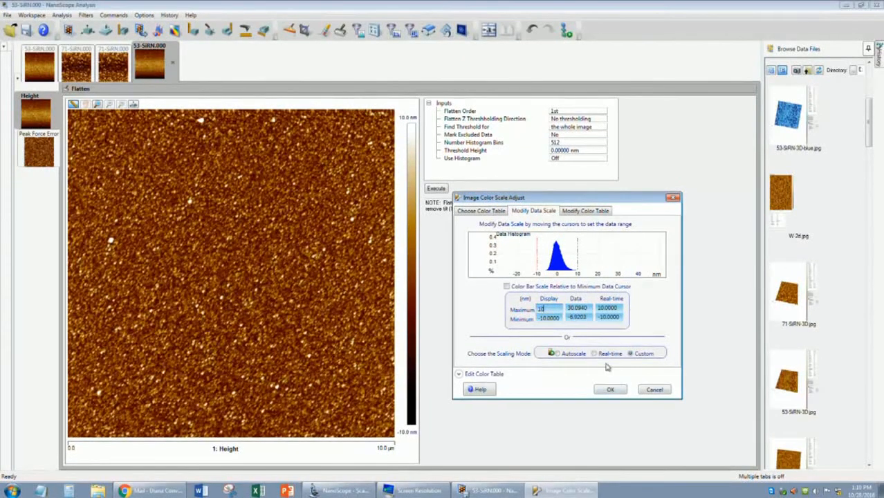
{"action": "left_click", "coordinate": [482, 210]}
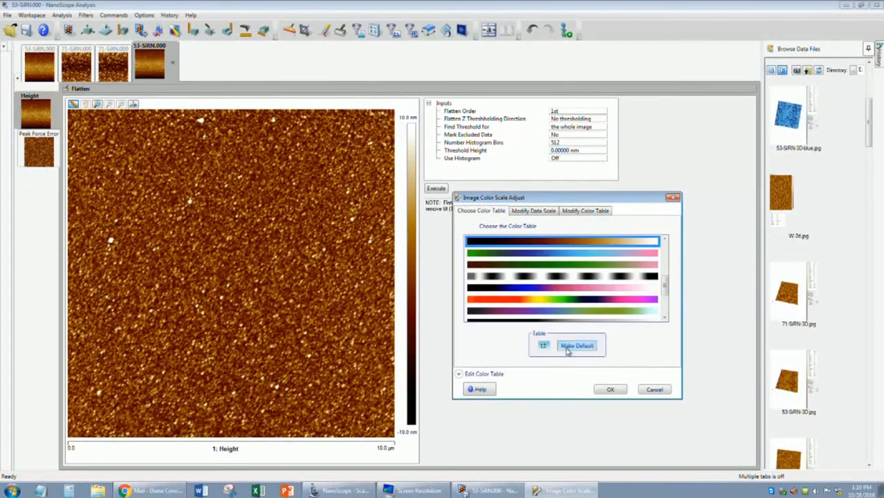
{"action": "left_click", "coordinate": [562, 252]}
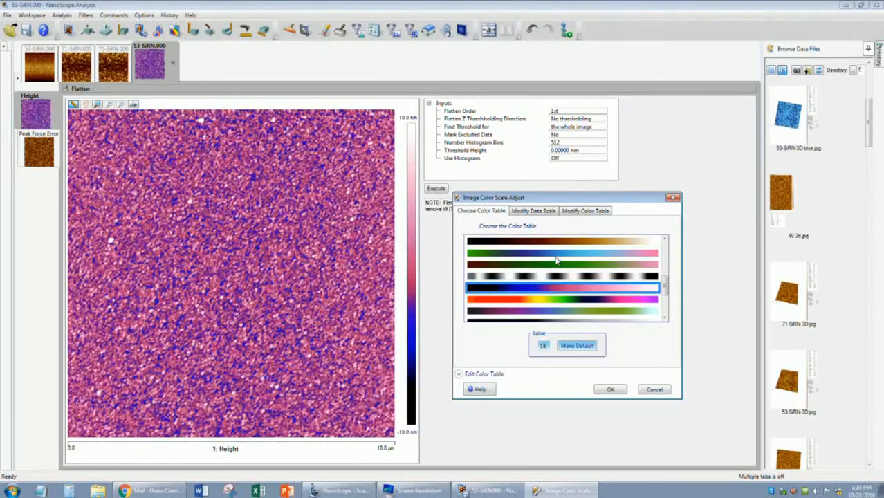
{"action": "left_click", "coordinate": [557, 260]}
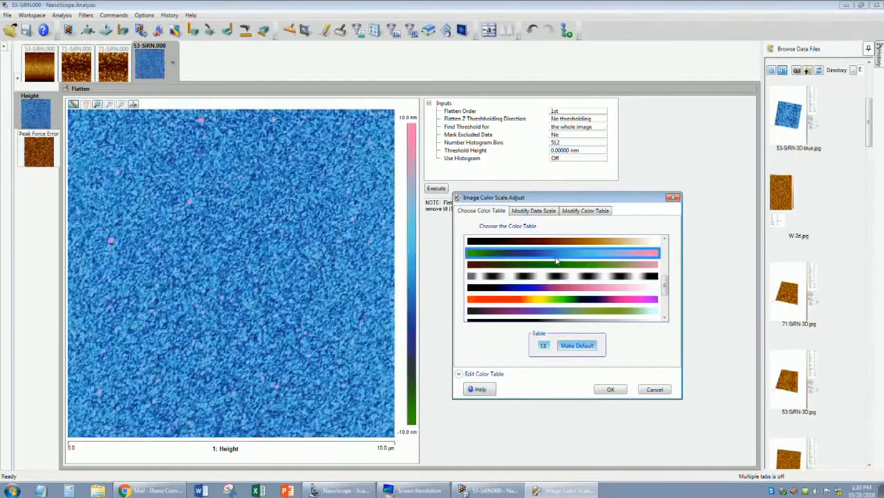
{"action": "left_click", "coordinate": [562, 241]}
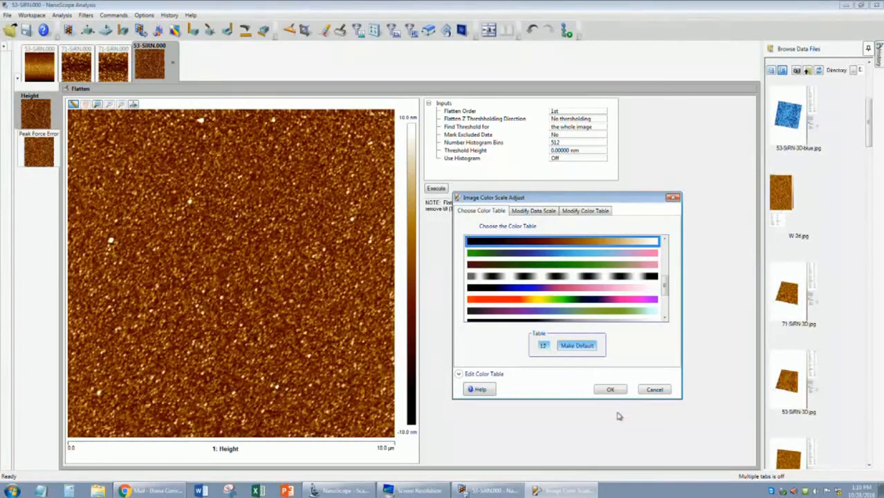
Accept the colour scale settings, returning to the flattened brown height image with its scan details.
{"action": "left_click", "coordinate": [611, 389]}
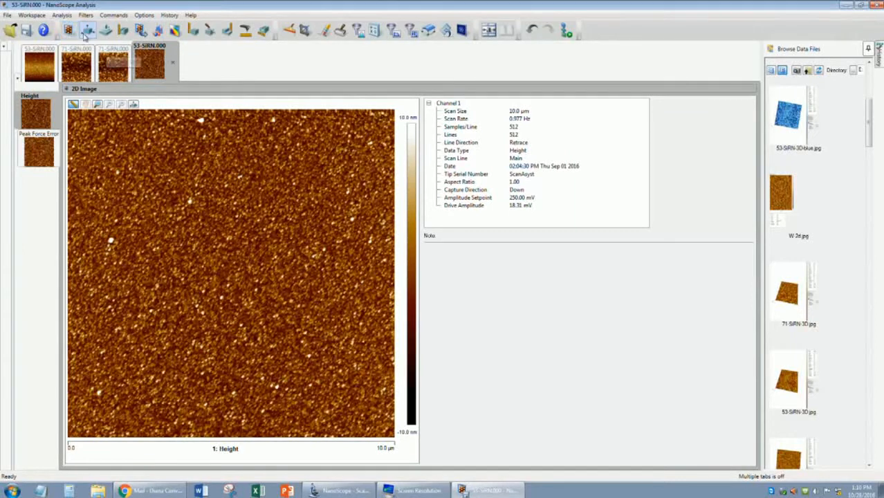
Render the height data as a 3D surface and turn it to about 15° rotation.
{"action": "left_click", "coordinate": [86, 31]}
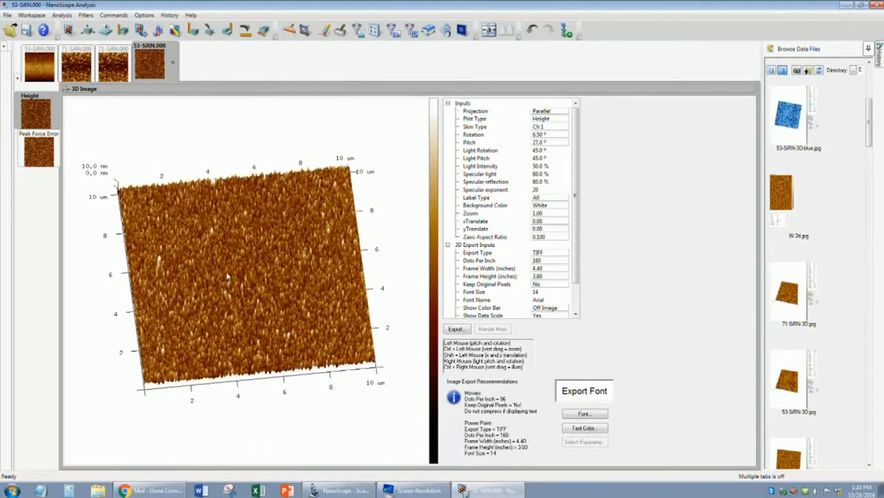
{"action": "left_click_drag", "start_coordinate": [228, 276], "coordinate": [233, 262]}
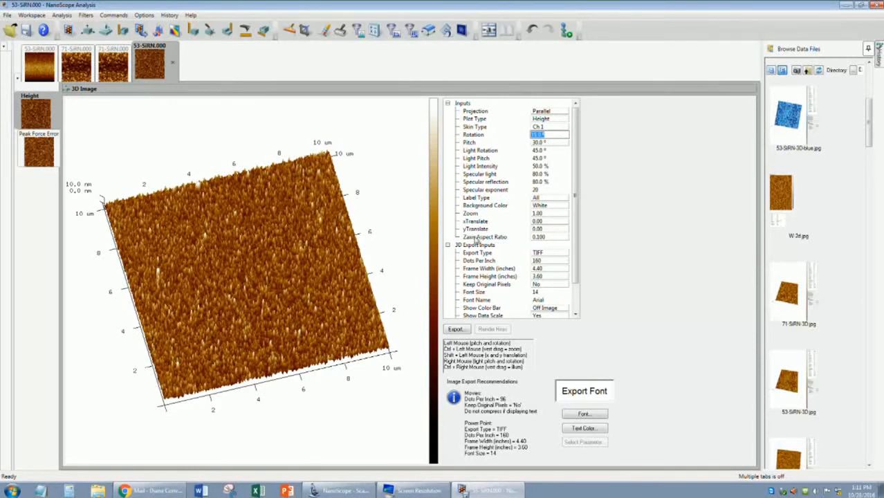
{"action": "left_click", "coordinate": [547, 237]}
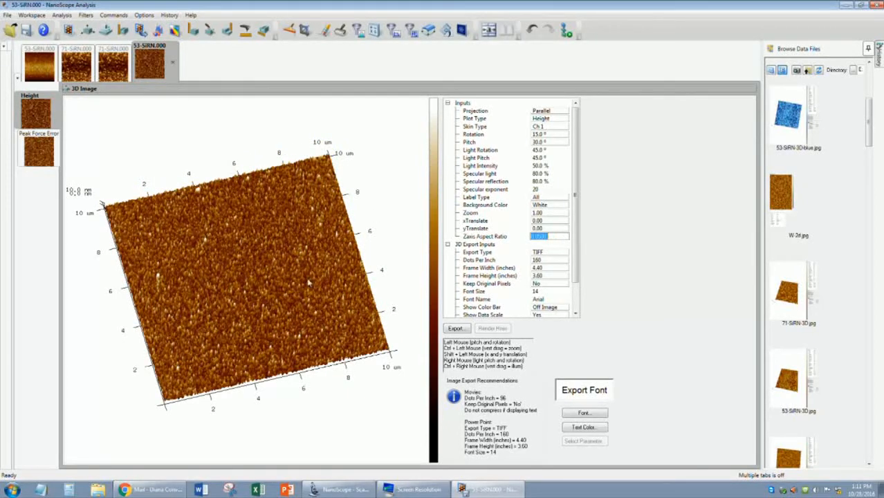
{"action": "mouse_move", "coordinate": [238, 247]}
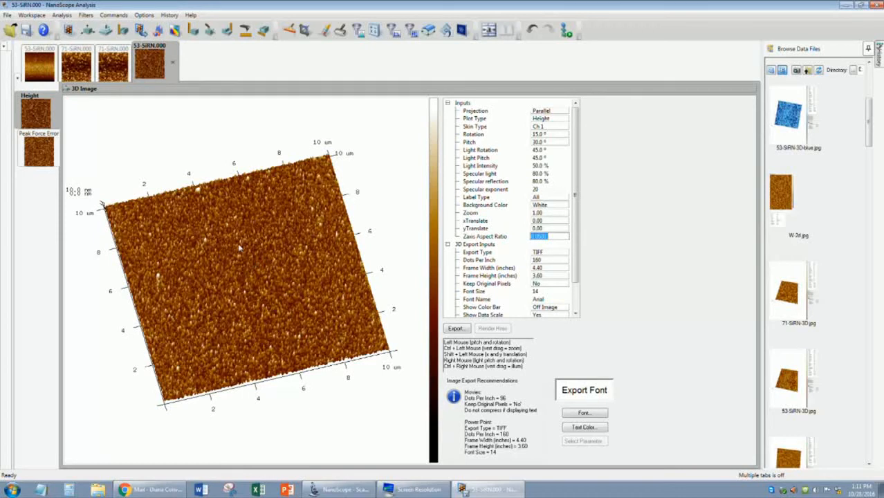
{"action": "mouse_move", "coordinate": [620, 246]}
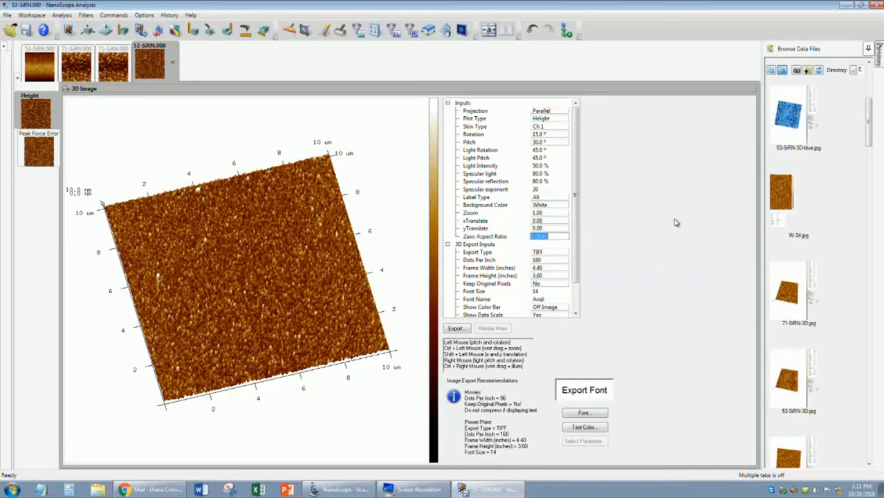
Export the 3D view as a JPEG into Data (E:) > Conway > testing under a 'testing-' file name.
{"action": "right_click", "coordinate": [675, 223]}
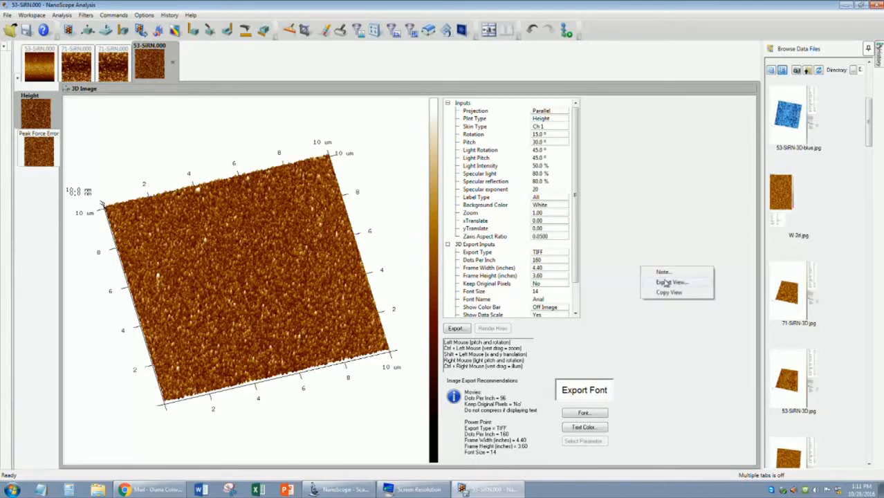
{"action": "left_click", "coordinate": [662, 283]}
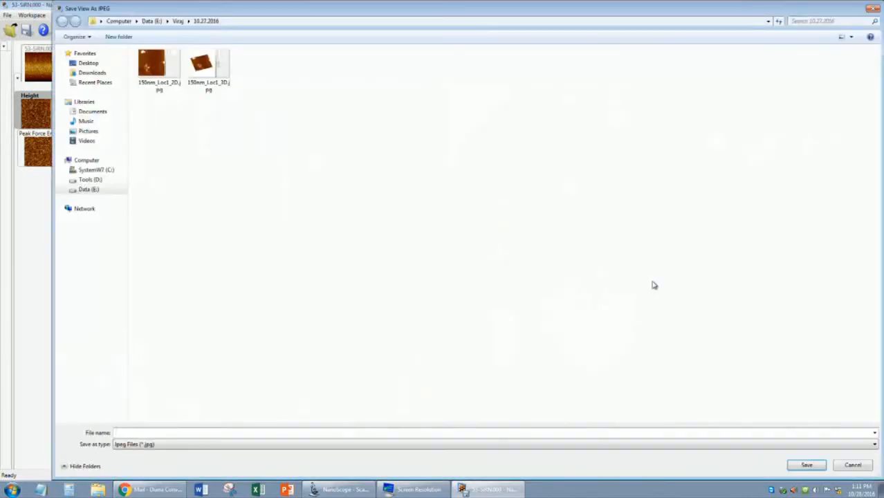
{"action": "left_click", "coordinate": [155, 20]}
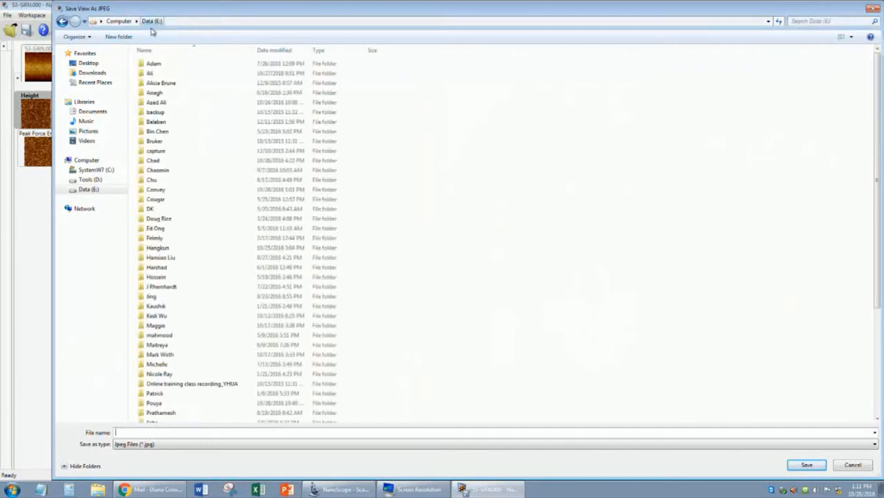
{"action": "double_click", "coordinate": [155, 189]}
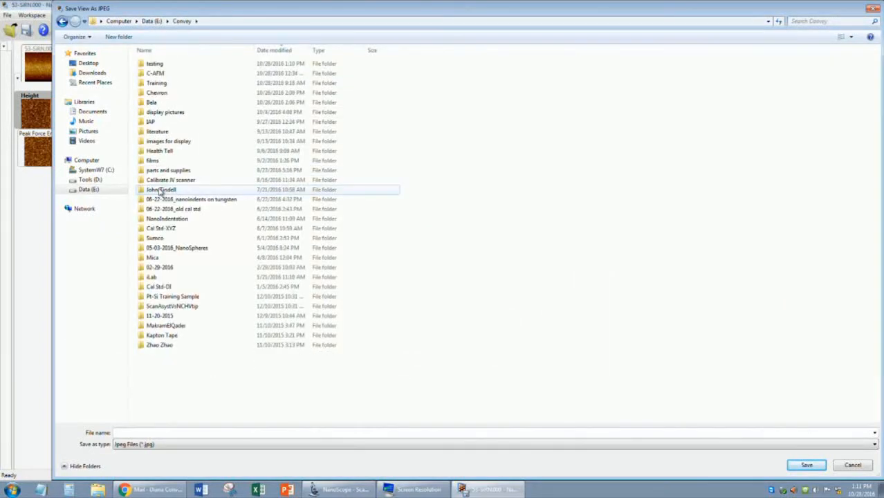
{"action": "double_click", "coordinate": [152, 64]}
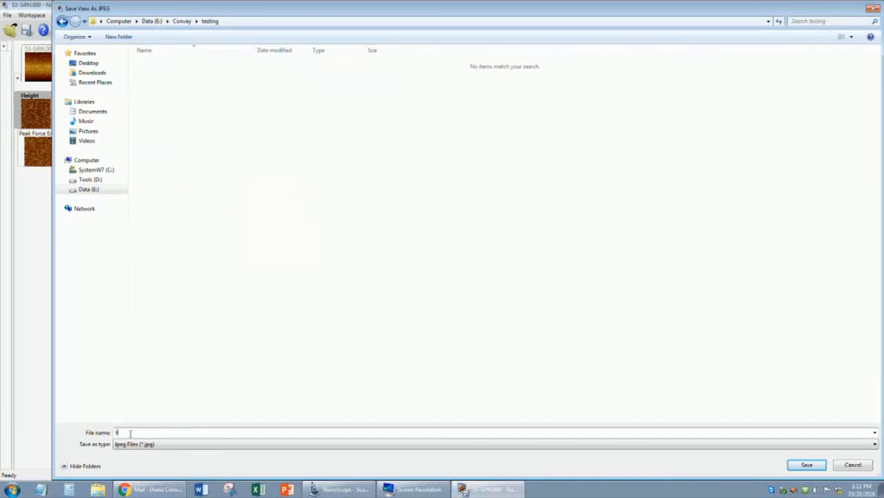
{"action": "type", "text": "esting"}
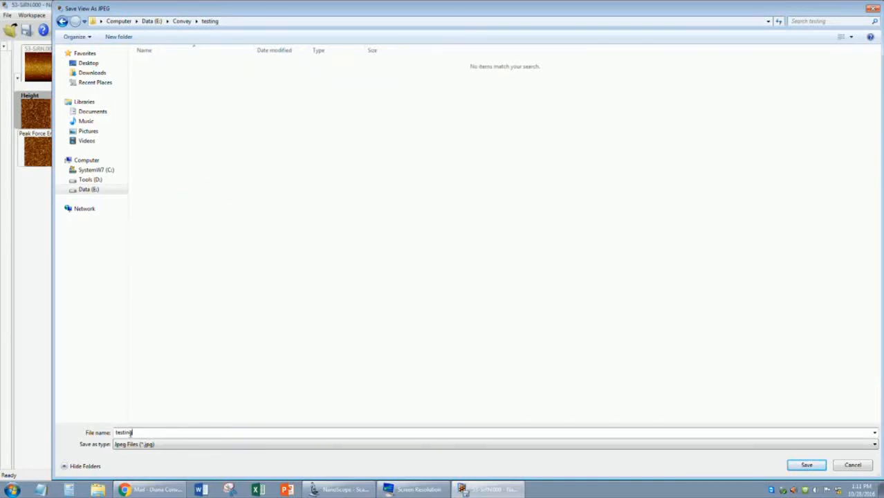
{"action": "type", "text": "-"}
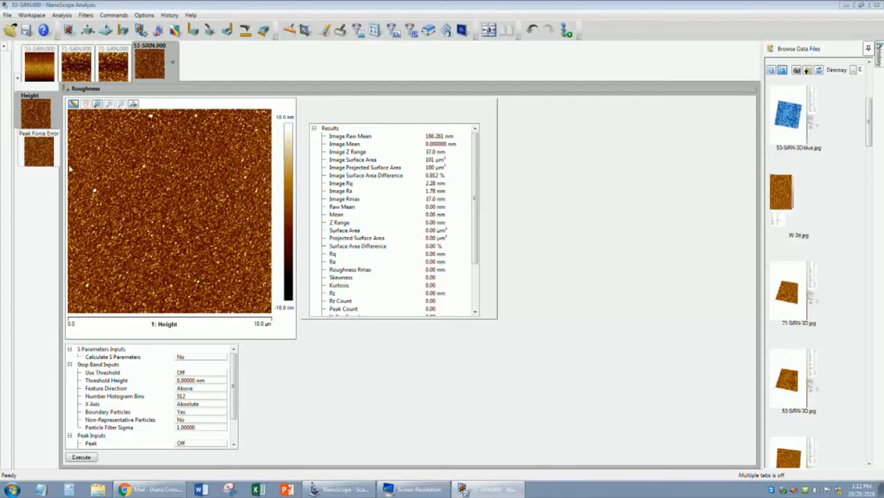
{"action": "mouse_move", "coordinate": [411, 215]}
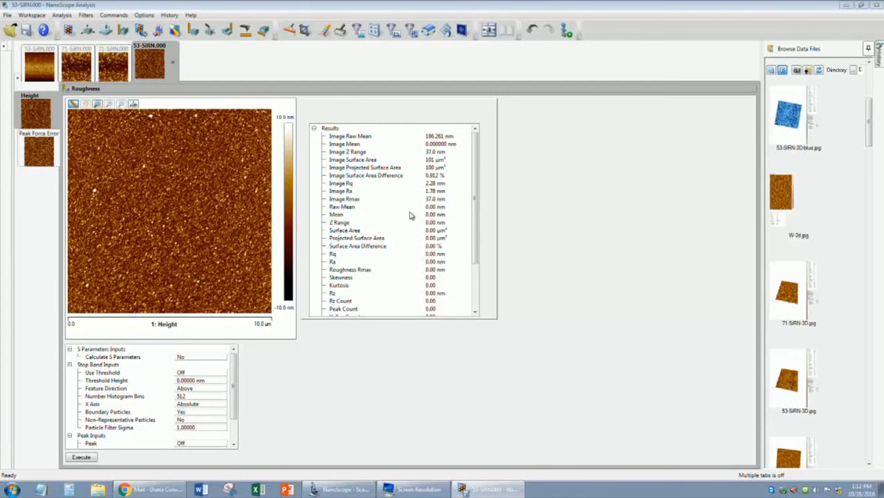
{"action": "mouse_move", "coordinate": [396, 213]}
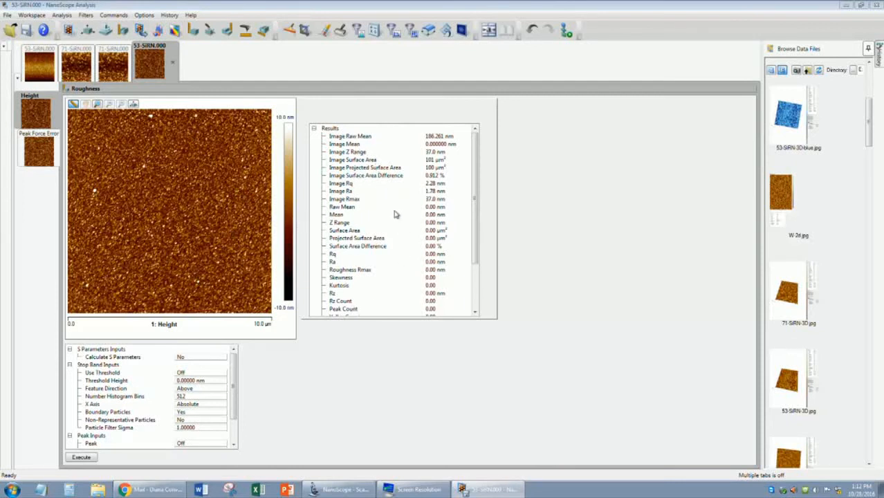
Show all roughness parameters, tick the desired ones, then hide the unticked parameters again.
{"action": "right_click", "coordinate": [396, 214]}
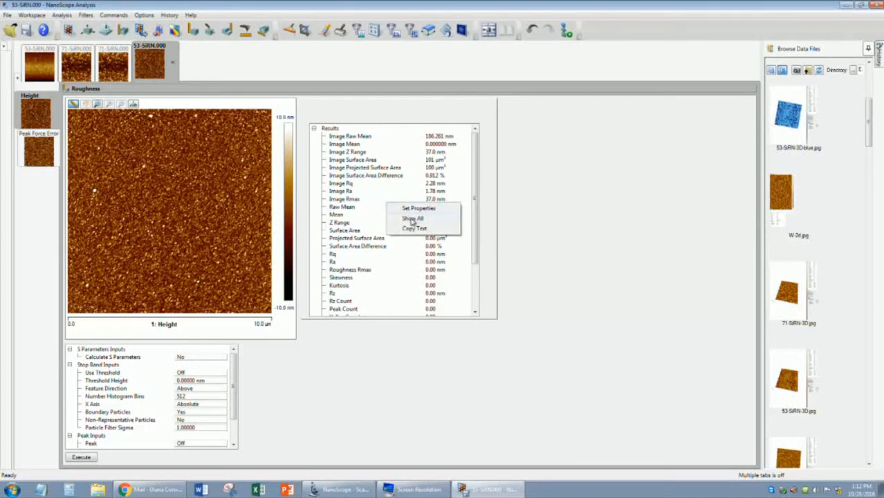
{"action": "mouse_move", "coordinate": [391, 222]}
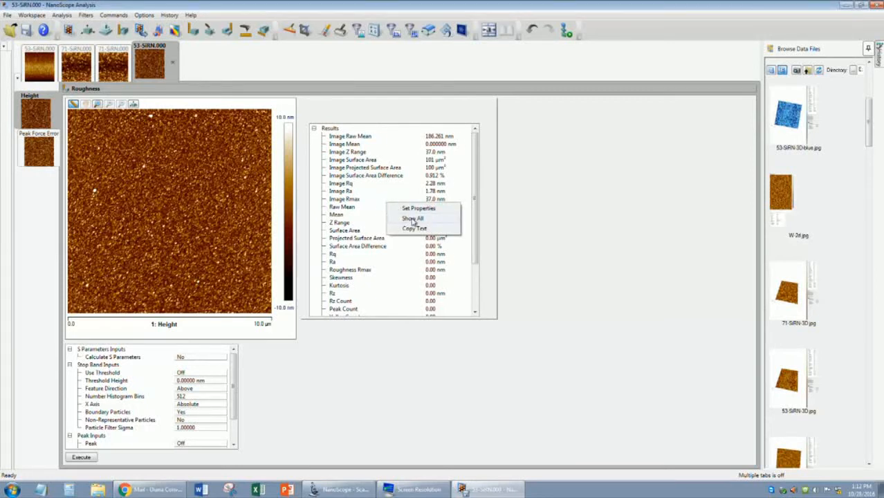
{"action": "left_click", "coordinate": [410, 219]}
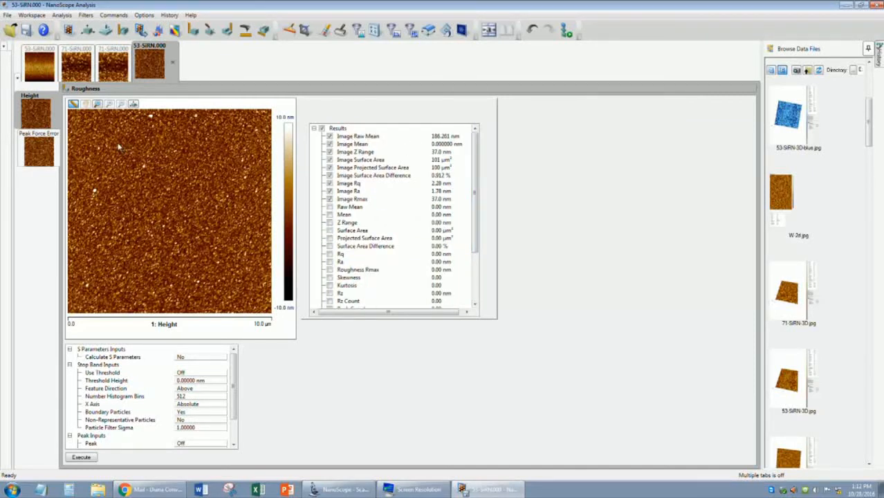
{"action": "left_click_drag", "start_coordinate": [100, 136], "coordinate": [145, 194]}
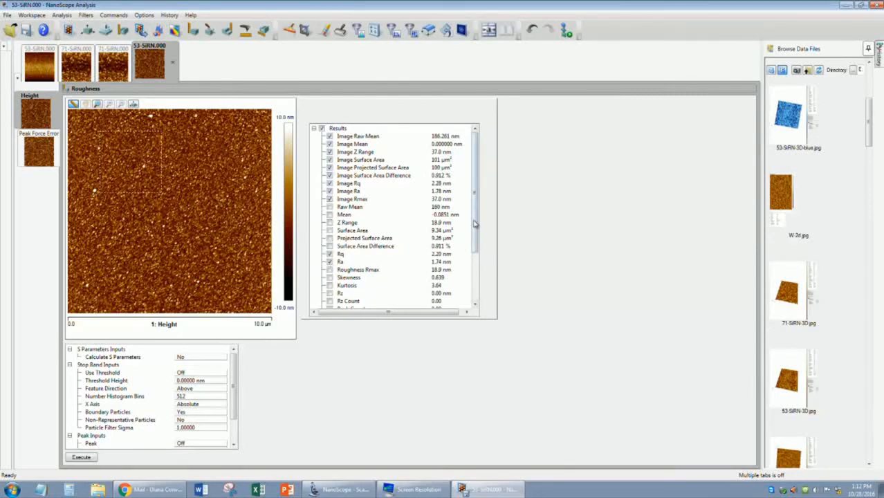
{"action": "scroll", "scroll_direction": "down", "scroll_amount": 3}
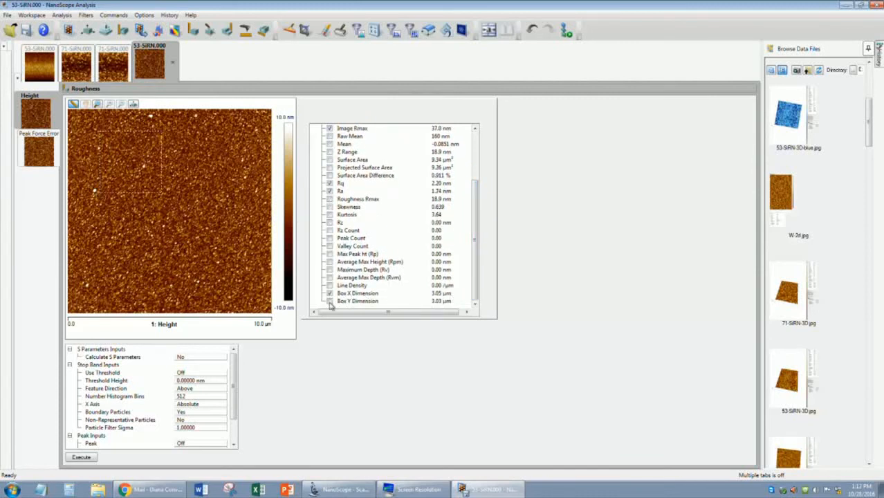
{"action": "mouse_move", "coordinate": [401, 145]}
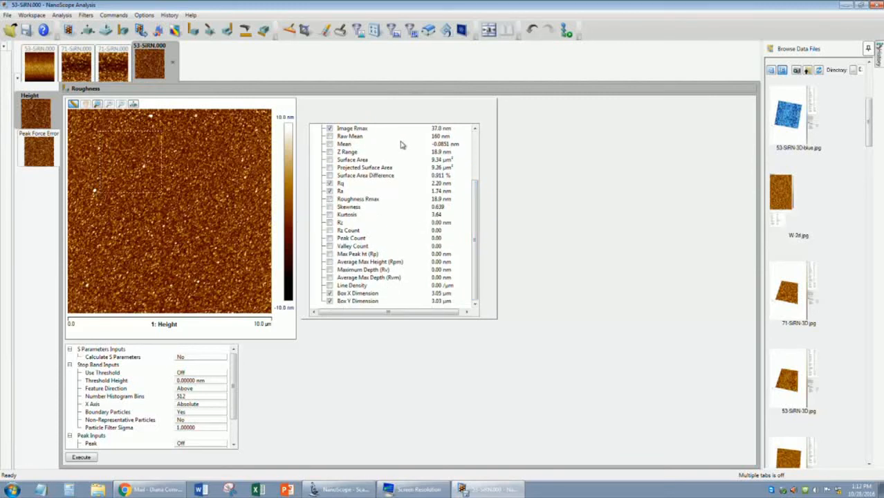
{"action": "right_click", "coordinate": [402, 144]}
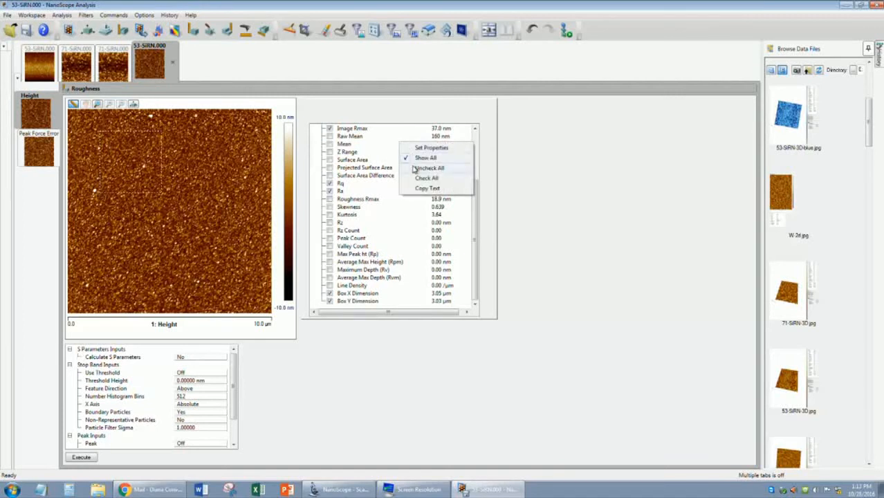
{"action": "mouse_move", "coordinate": [422, 157]}
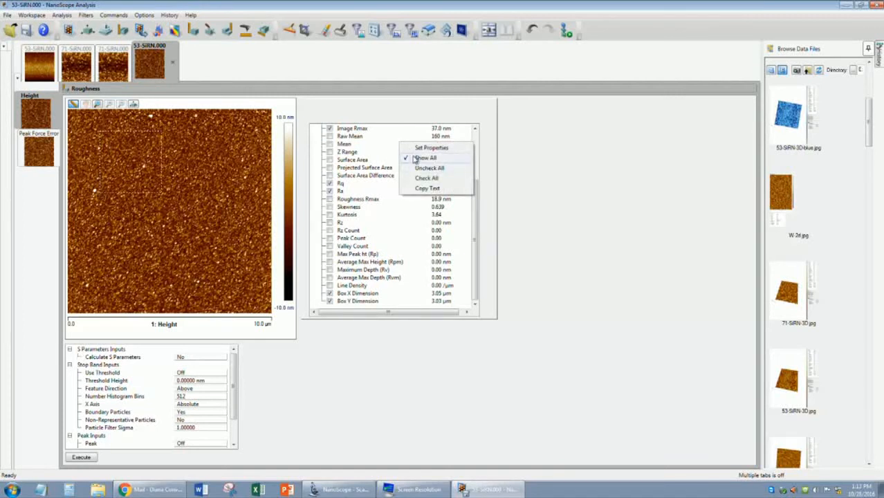
{"action": "left_click", "coordinate": [429, 169]}
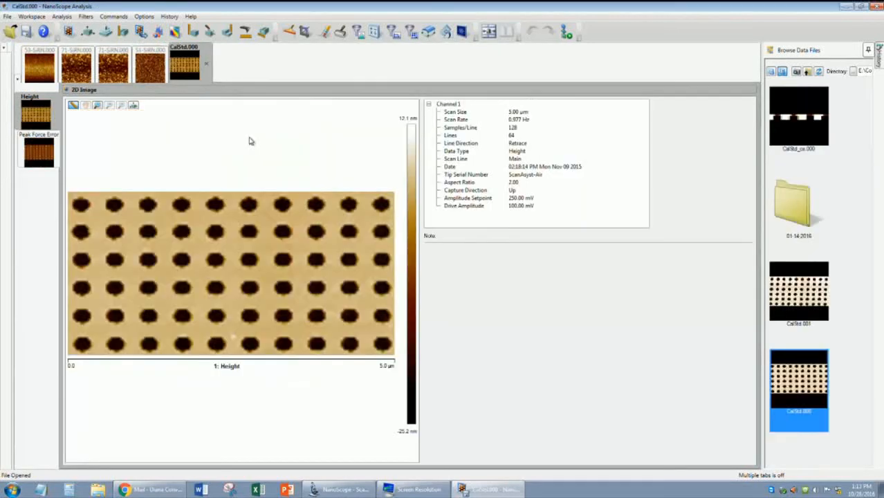
{"action": "mouse_move", "coordinate": [214, 33]}
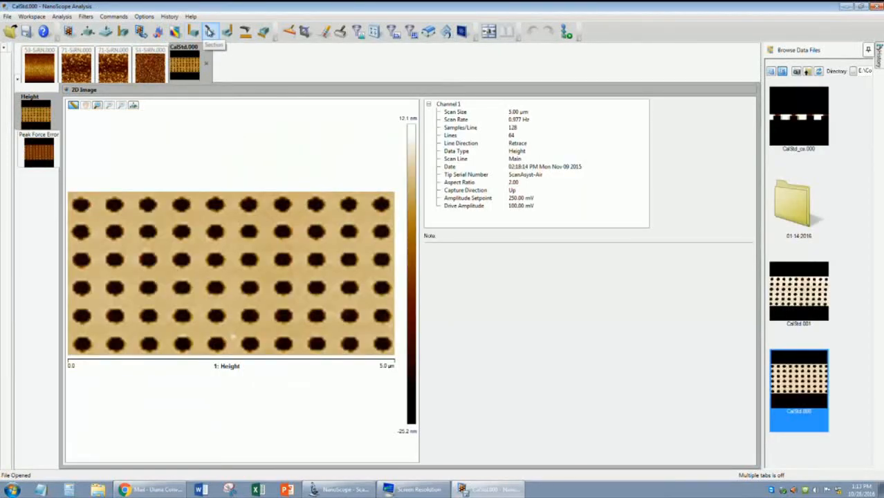
Draw a section line across a row of grating holes and position a cursor marker on the profile.
{"action": "left_click", "coordinate": [213, 32]}
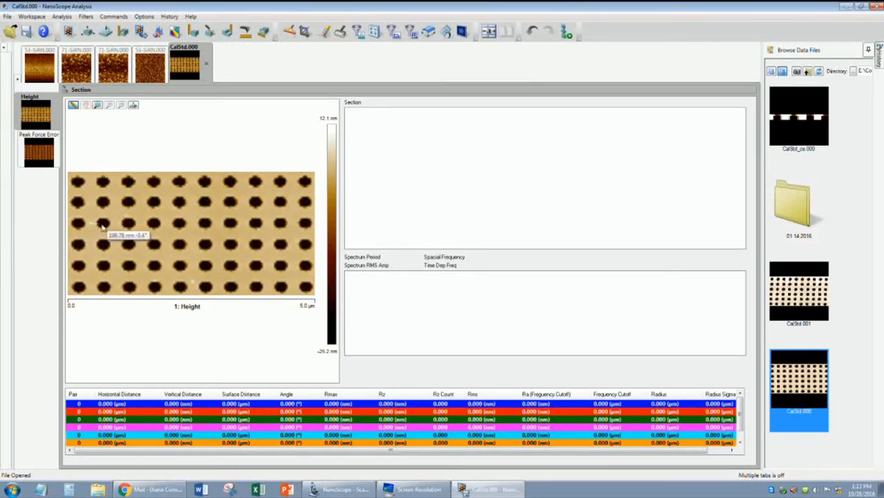
{"action": "left_click_drag", "start_coordinate": [94, 222], "coordinate": [242, 223]}
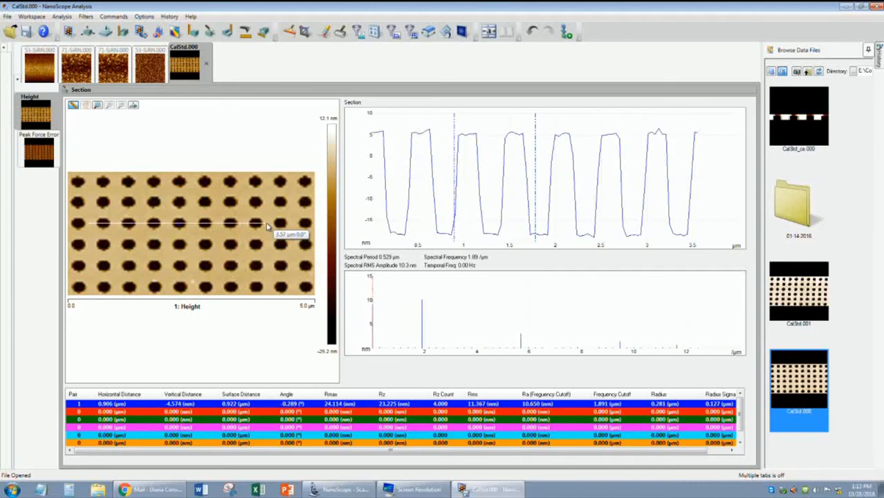
{"action": "mouse_move", "coordinate": [709, 202]}
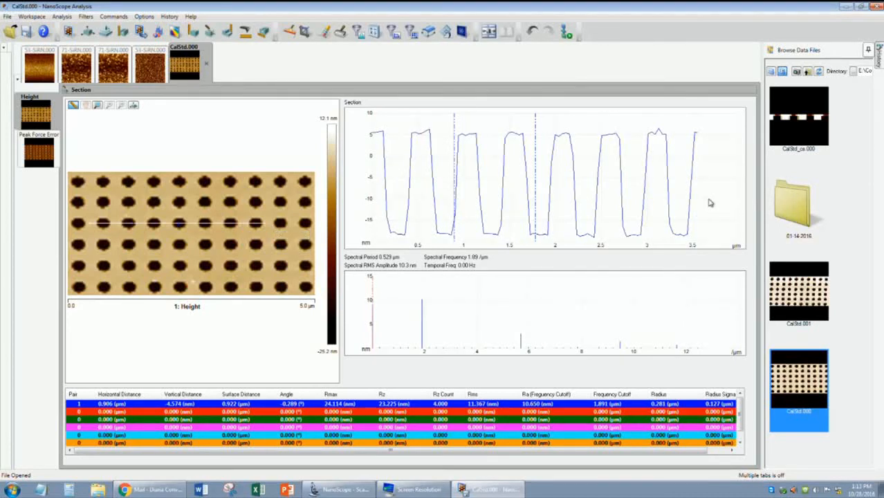
{"action": "mouse_move", "coordinate": [456, 188]}
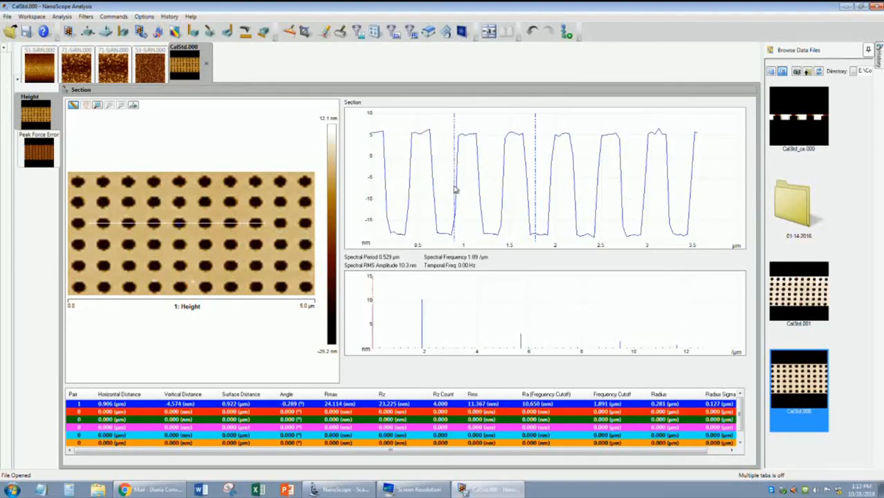
{"action": "left_click_drag", "start_coordinate": [454, 183], "coordinate": [404, 183]}
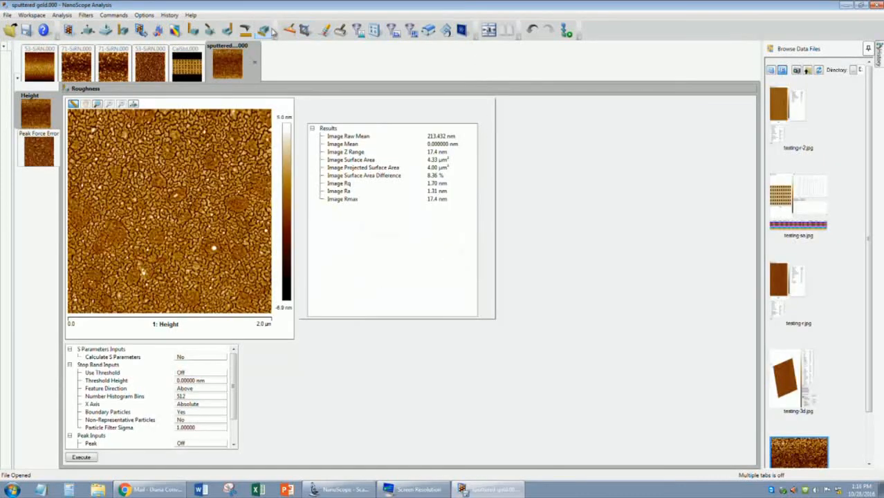
{"action": "mouse_move", "coordinate": [92, 32]}
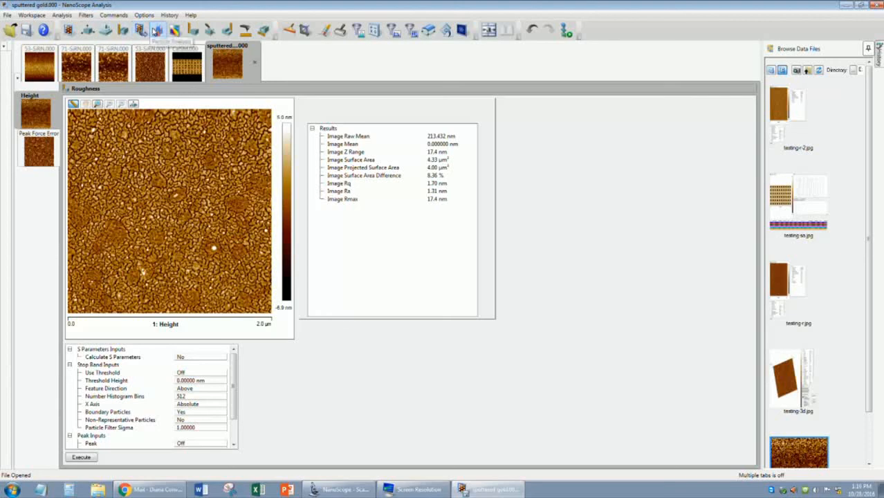
Bring up the help documentation on the Roughness Parameters topic.
{"action": "left_click", "coordinate": [189, 14]}
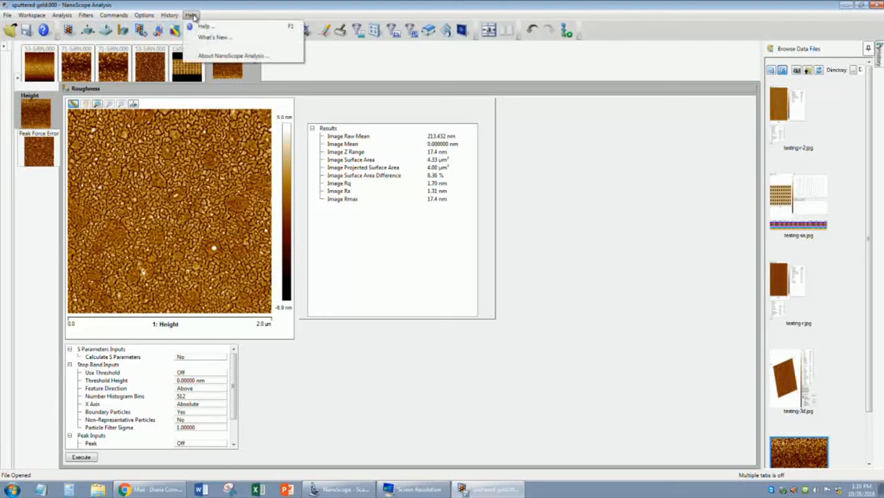
{"action": "mouse_move", "coordinate": [204, 25]}
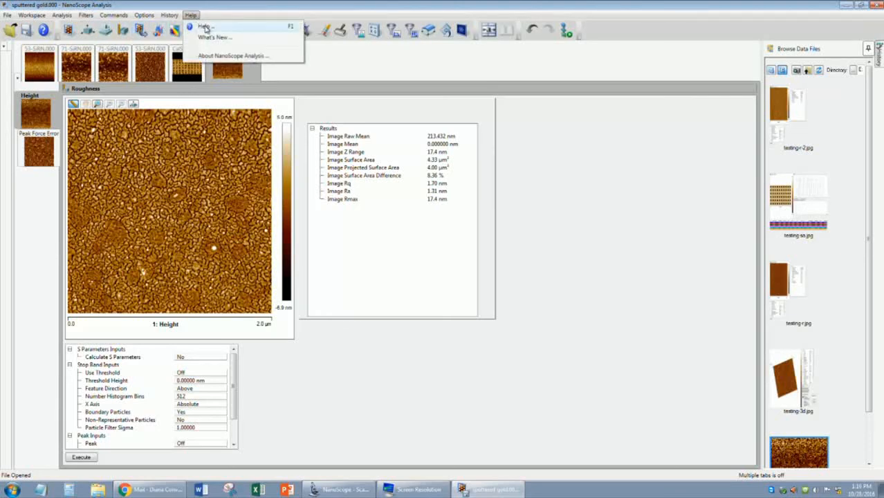
{"action": "left_click", "coordinate": [197, 24]}
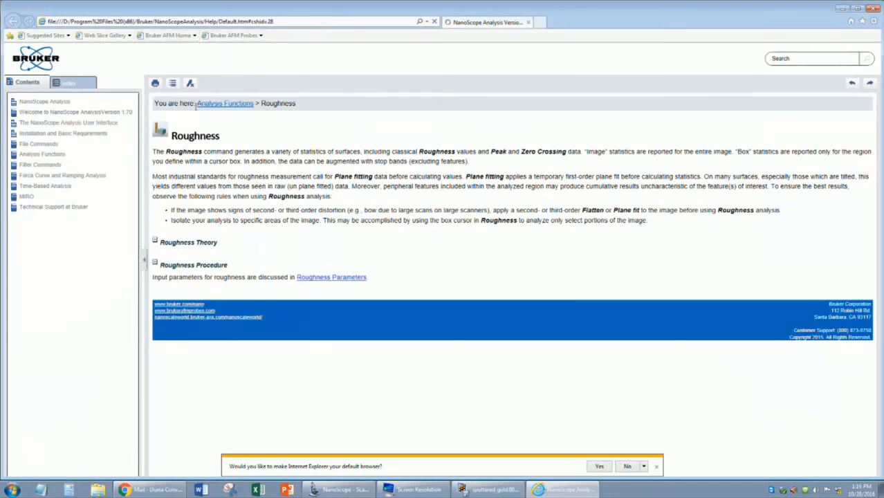
{"action": "mouse_move", "coordinate": [313, 278]}
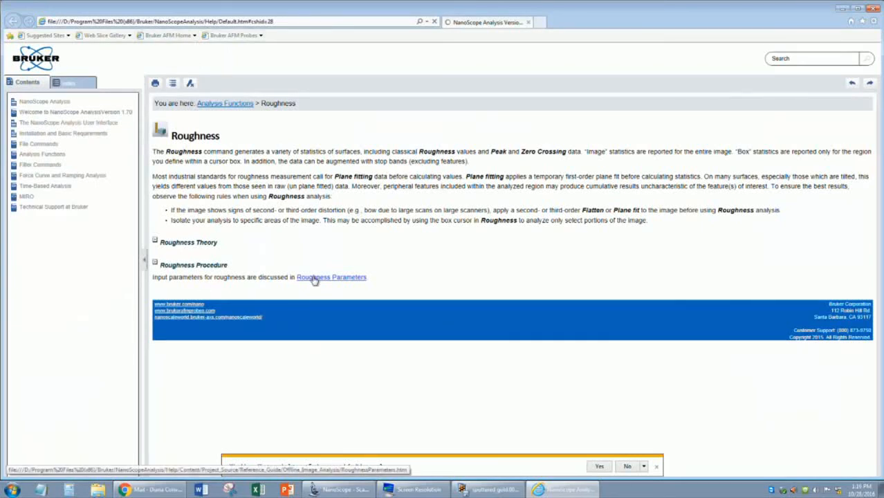
{"action": "left_click", "coordinate": [333, 277]}
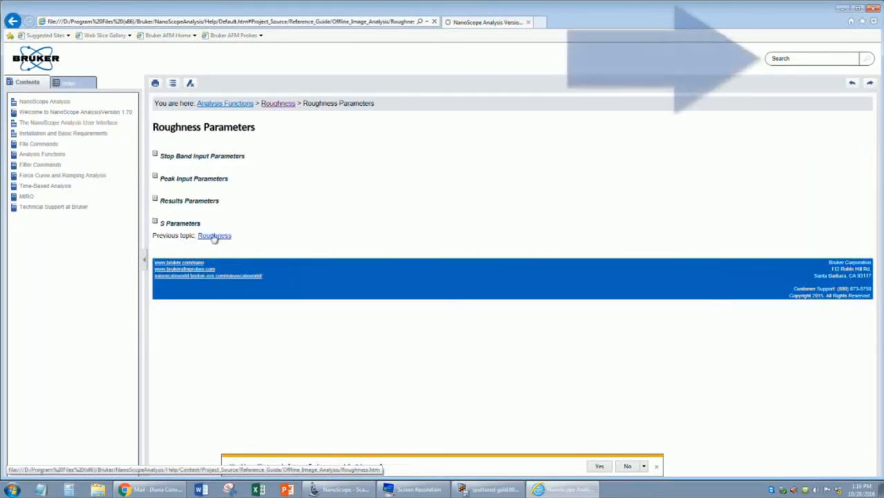